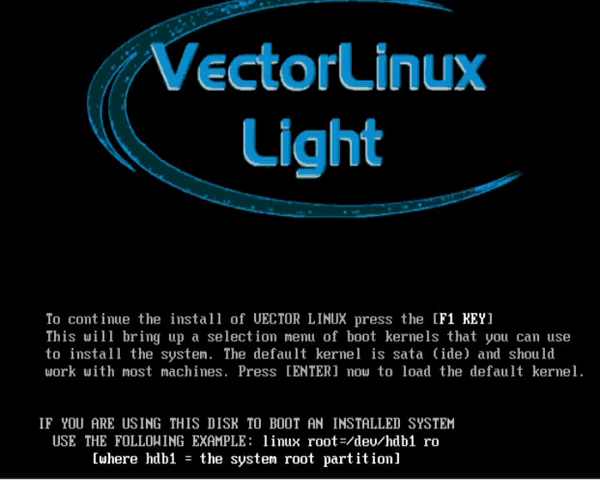
- Boot the default kernel and reach the Vector Linux Setup welcome menu
key(enter)
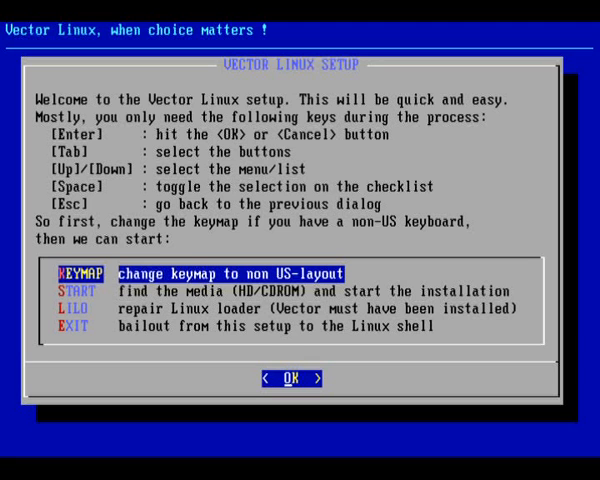
- Start setup so it searches for and finds the 5.9 Light Final media on /dev/hdc
click(290, 378)
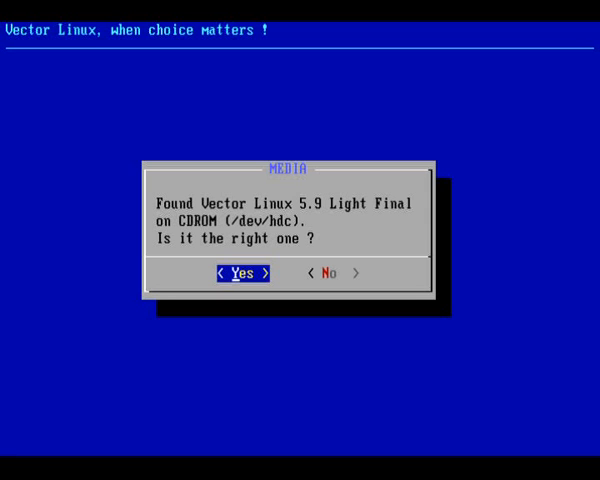
- Confirm the CD-ROM media and choose INSTALL to reach the installation plan
click(242, 272)
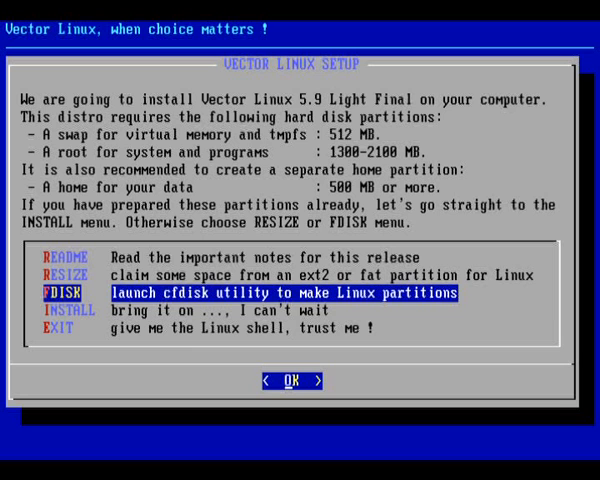
click(292, 380)
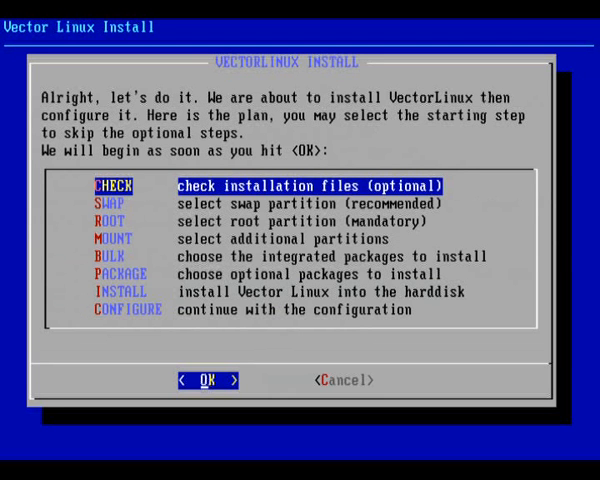